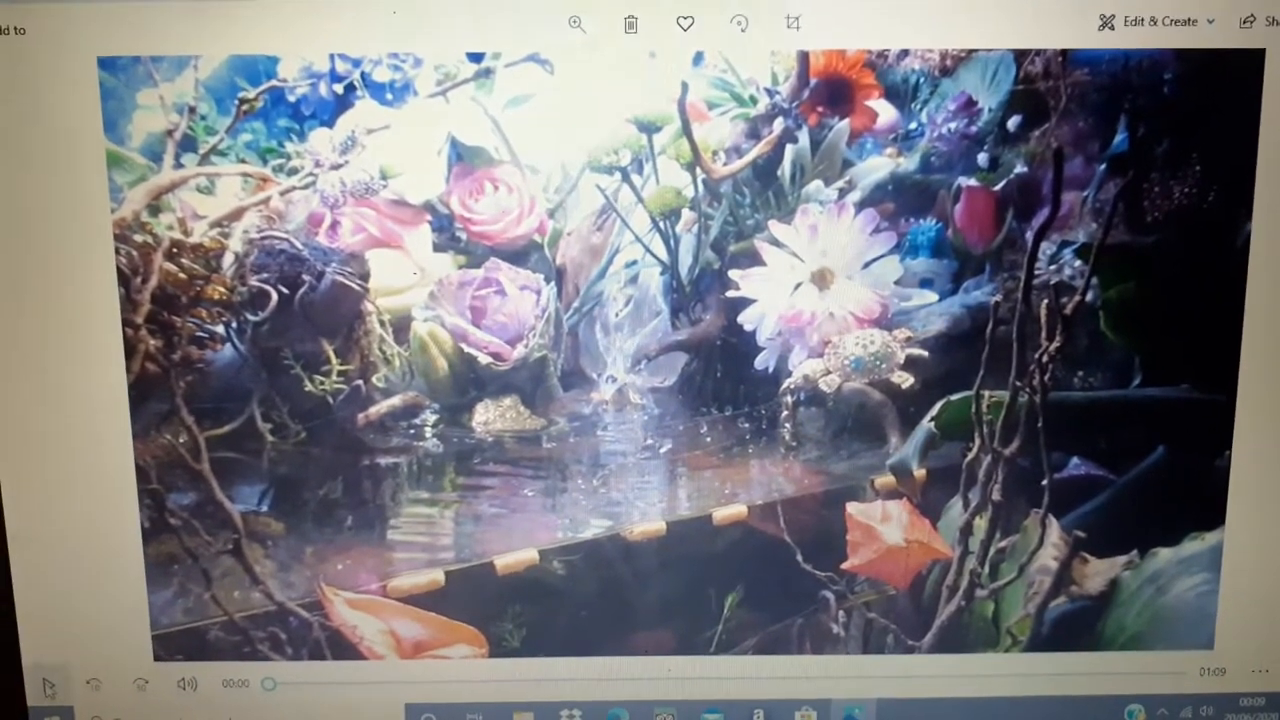
# Start playback of the flower-and-water terrarium video in the Photos player
pyautogui.click(47, 684)
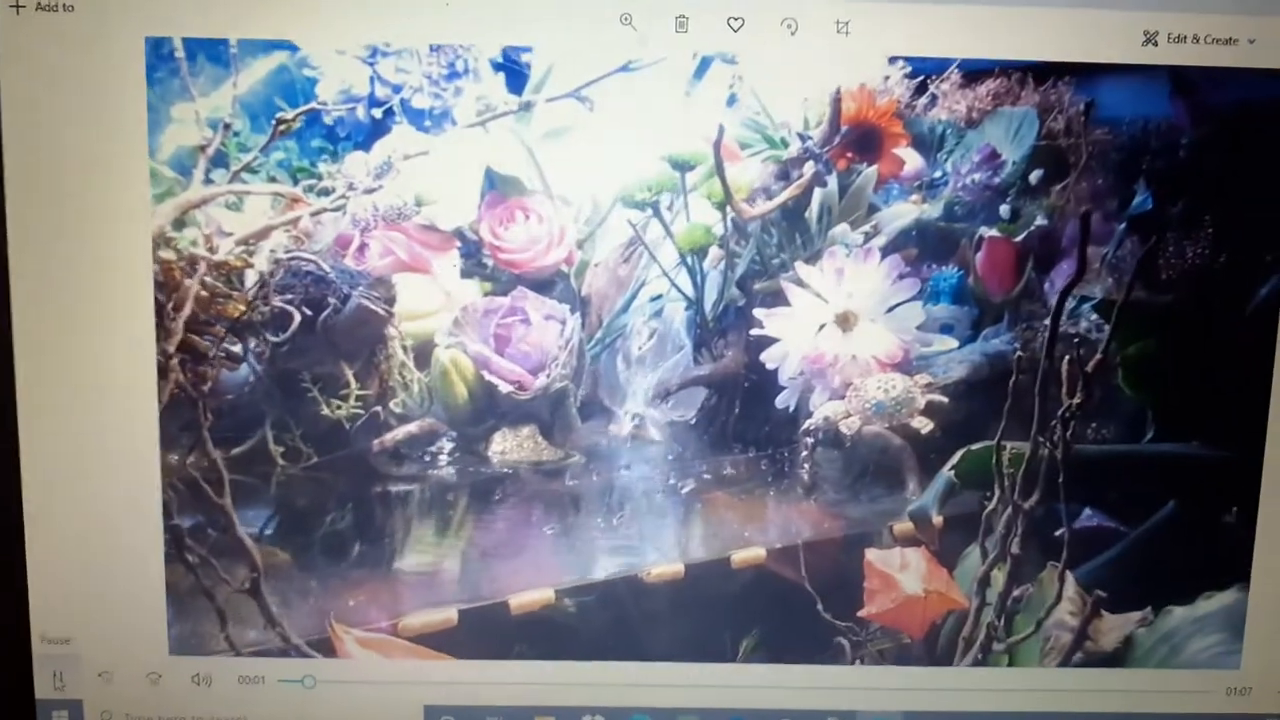